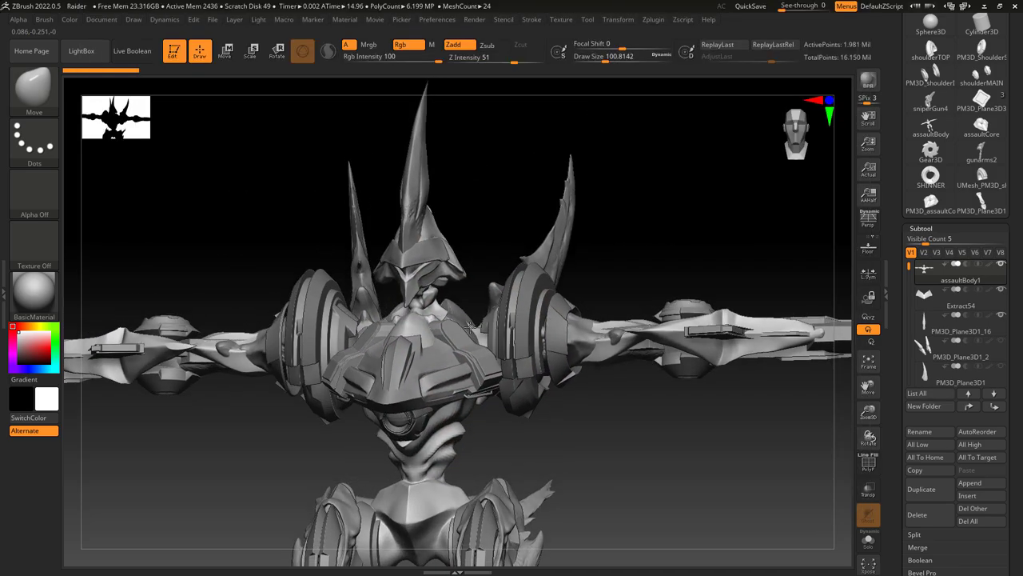
# Step: Switch from the Move brush to ClayBuildup and zoom in on the mech's head
pyautogui.click(33, 89)
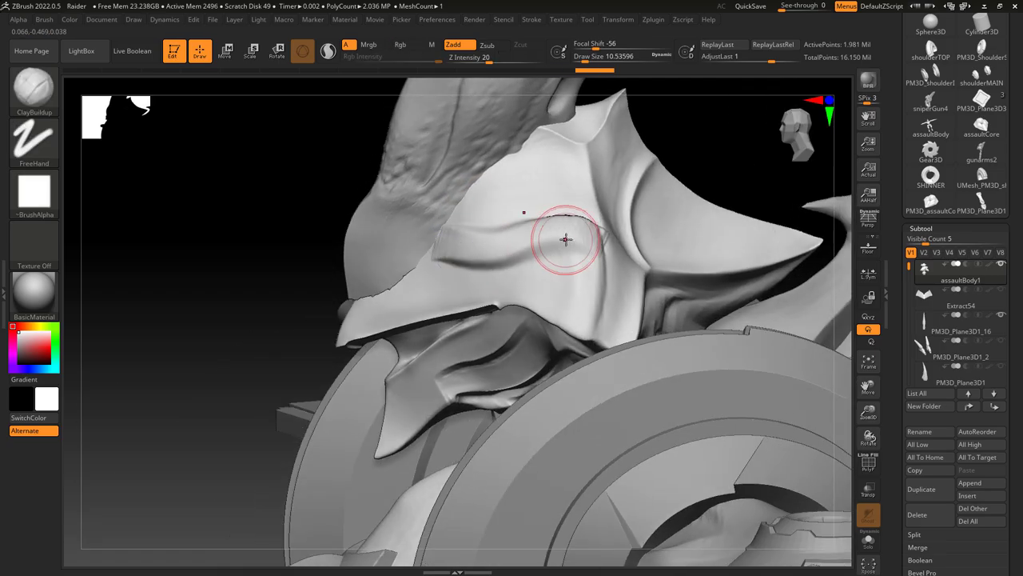
# Step: Build up clay on the head's crest plate and along the lower head plate
pyautogui.moveTo(566, 241); pyautogui.dragTo(542, 256)
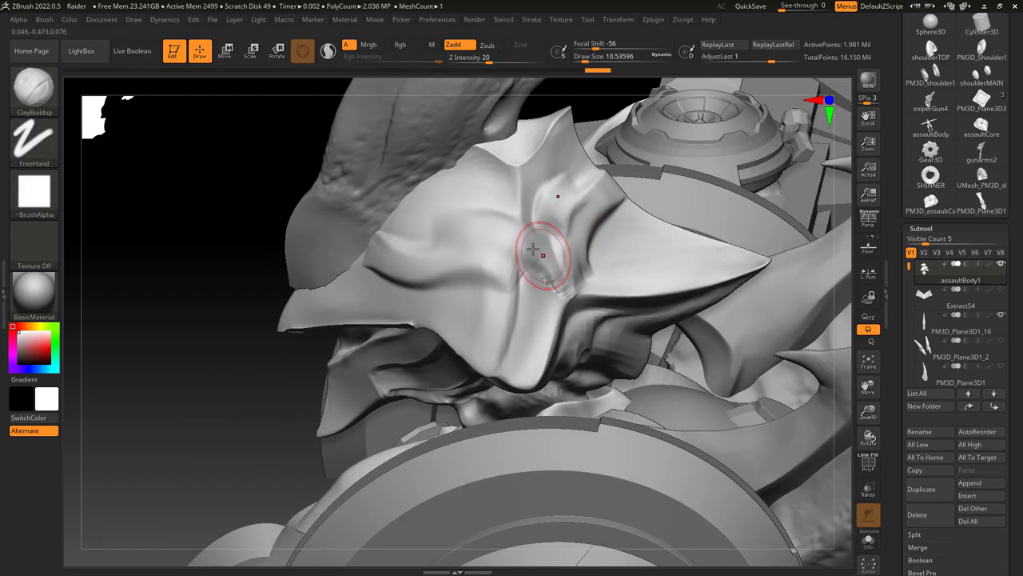
pyautogui.moveTo(542, 255); pyautogui.dragTo(606, 306)
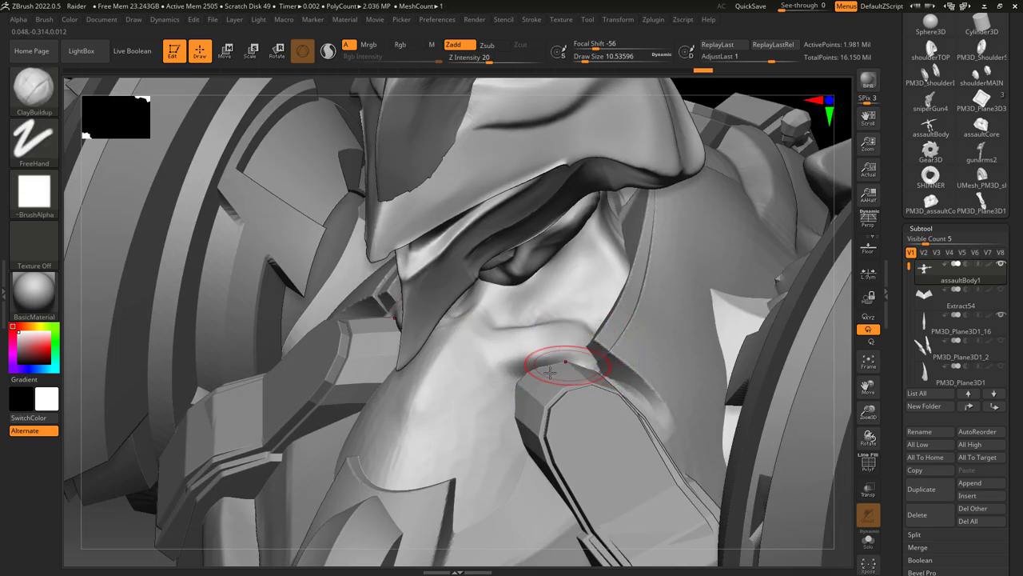
pyautogui.moveTo(569, 366); pyautogui.dragTo(569, 291)
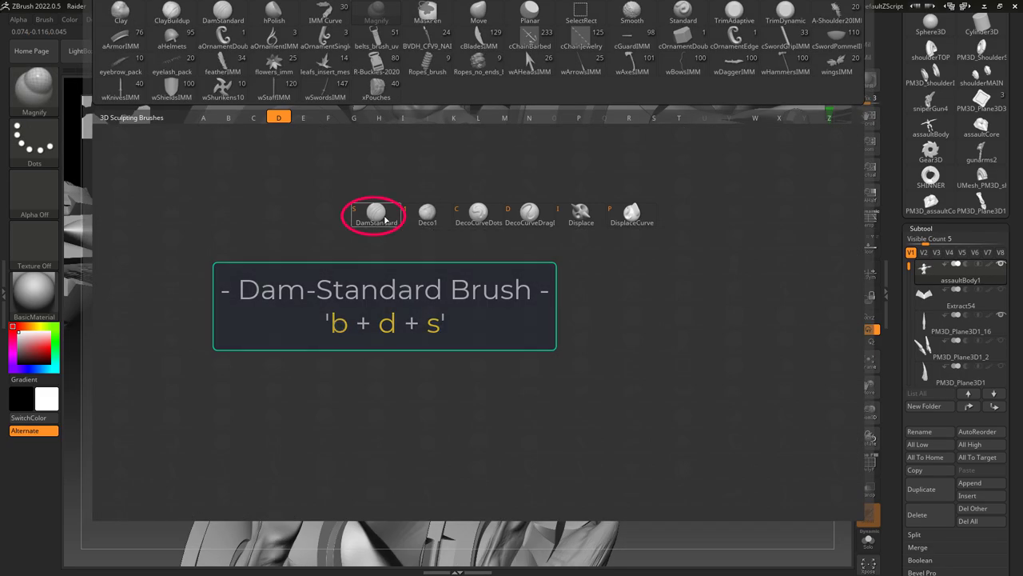
# Step: Choose DamStandard and carve a crease into the mech's neck area
pyautogui.click(374, 214)
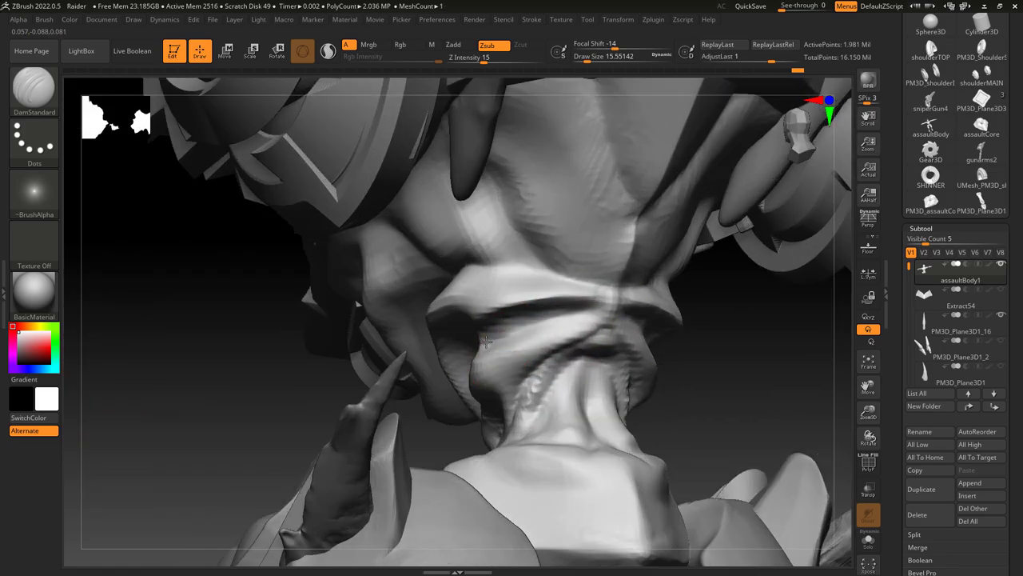
pyautogui.moveTo(486, 342); pyautogui.dragTo(466, 373)
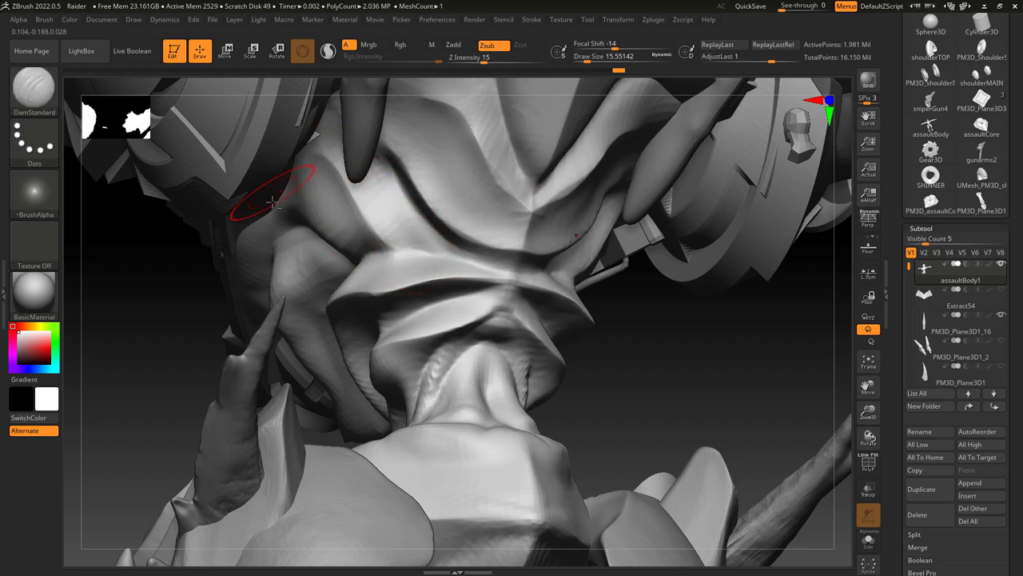
pyautogui.click(531, 19)
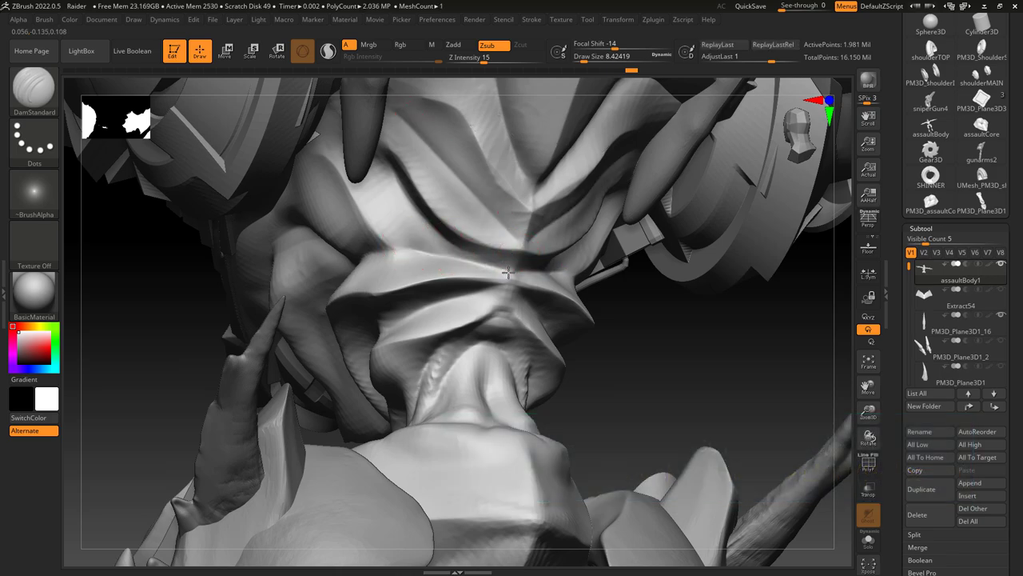
# Step: Cut crease lines across the face plate and its upper edge
pyautogui.moveTo(512, 271); pyautogui.dragTo(387, 323)
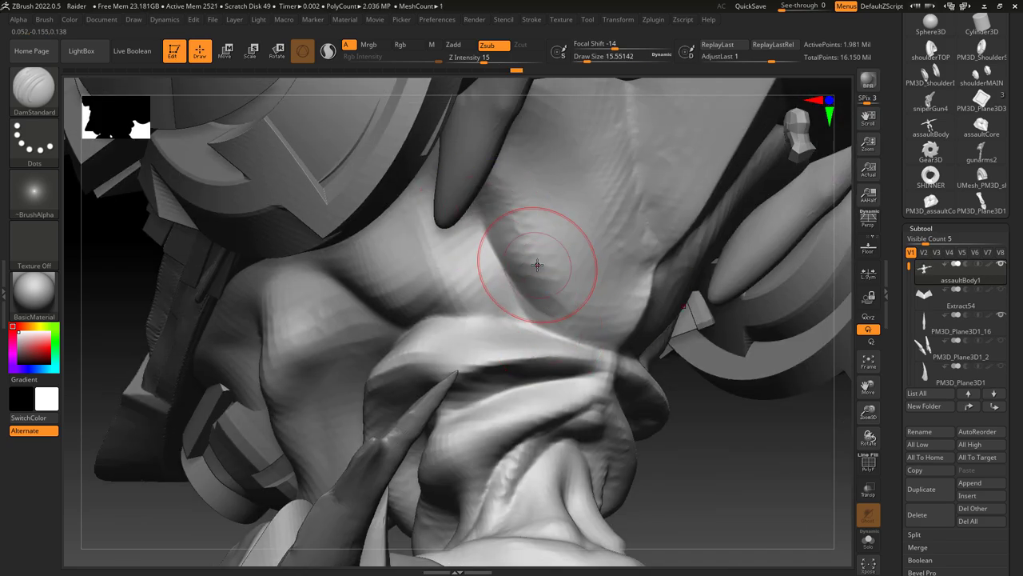
pyautogui.moveTo(537, 264); pyautogui.dragTo(562, 227)
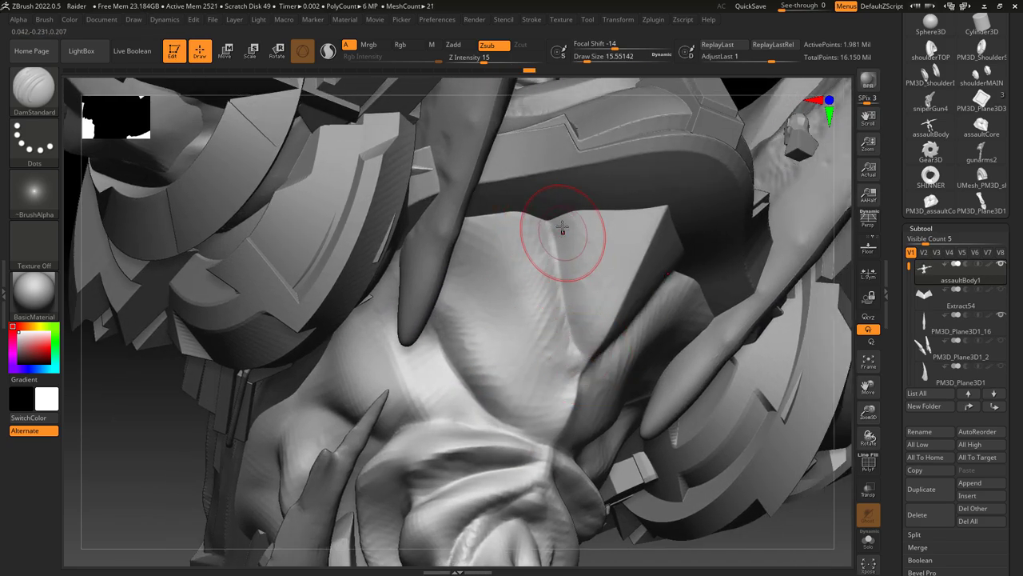
pyautogui.click(33, 88)
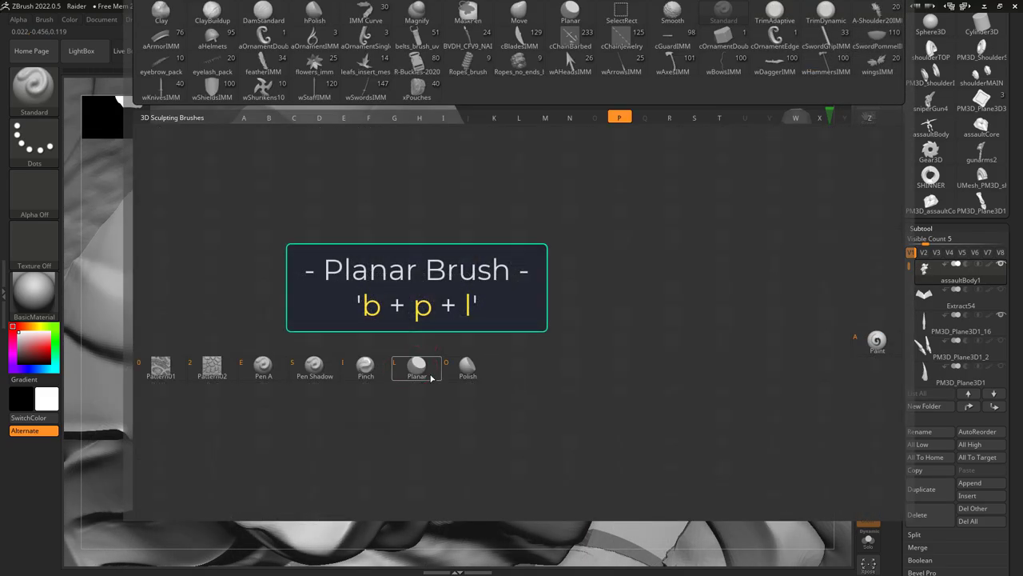
# Step: Flatten the head blades with Planar, then trim the plate flat with TrimAdaptive
pyautogui.click(416, 368)
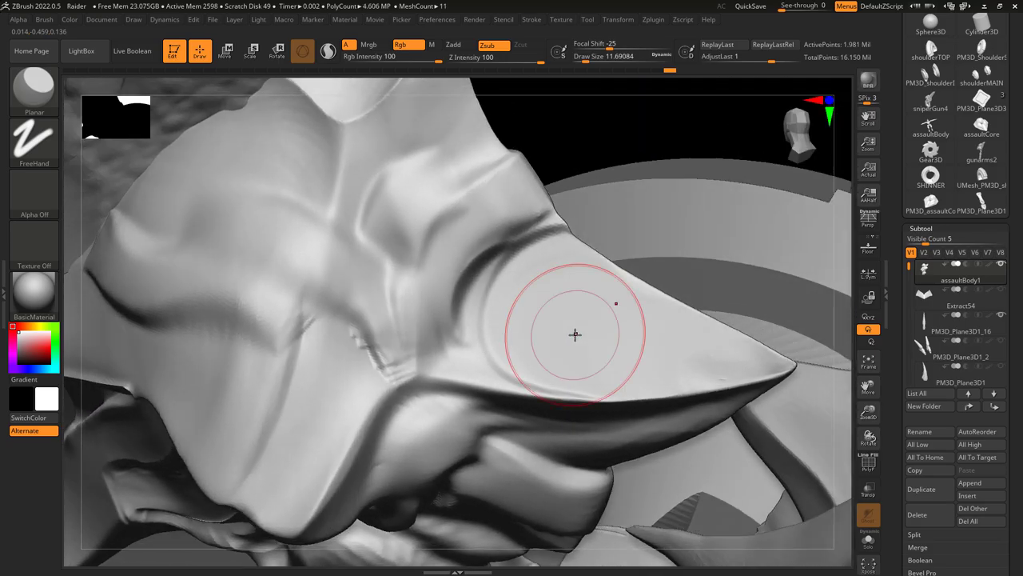
pyautogui.press('b')
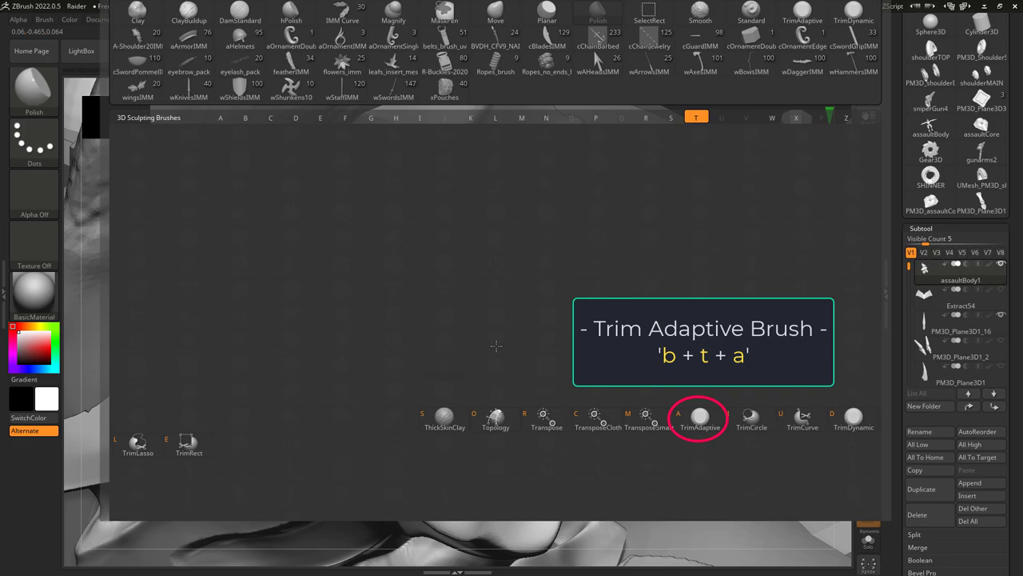
pyautogui.click(700, 416)
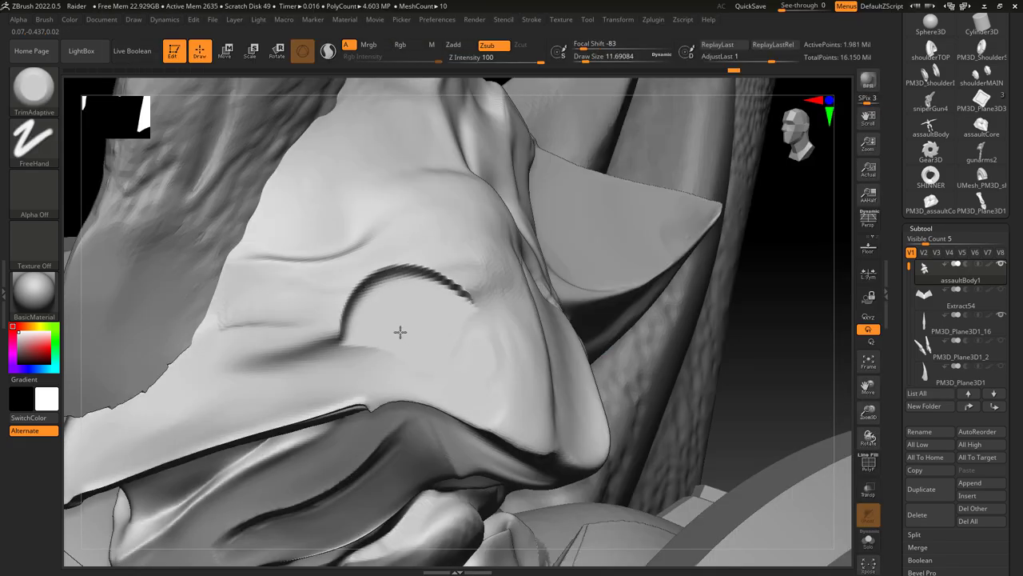
pyautogui.moveTo(400, 331); pyautogui.dragTo(392, 291)
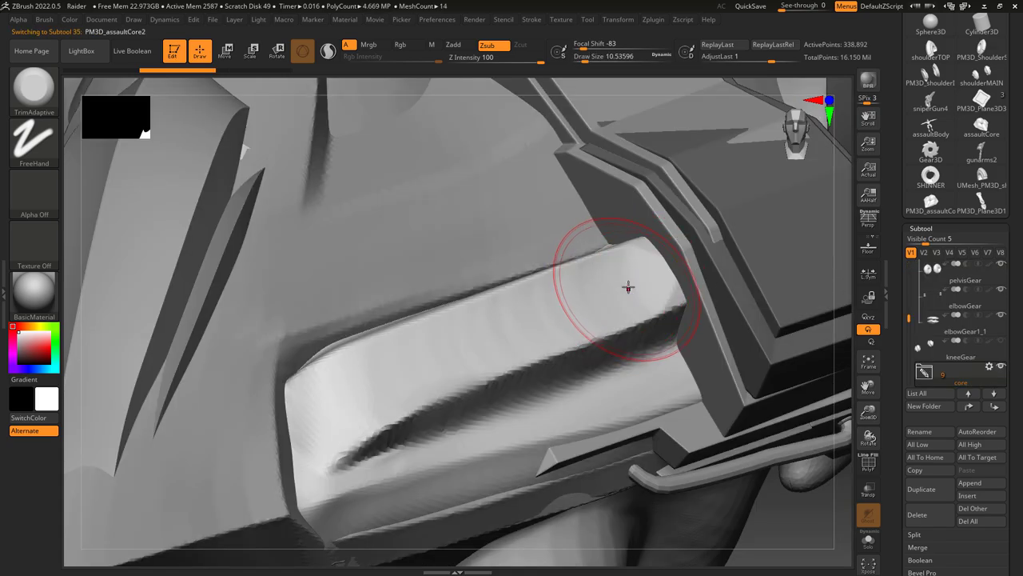
# Step: Trim the chest block's top and front faces flat and crisp
pyautogui.moveTo(627, 288); pyautogui.dragTo(376, 380)
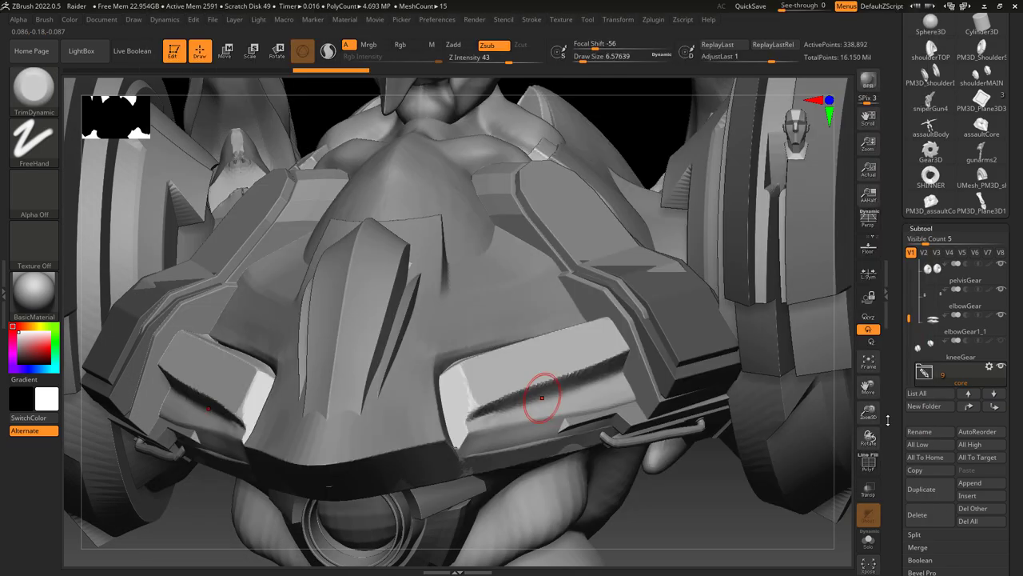
pyautogui.moveTo(543, 396); pyautogui.dragTo(508, 407)
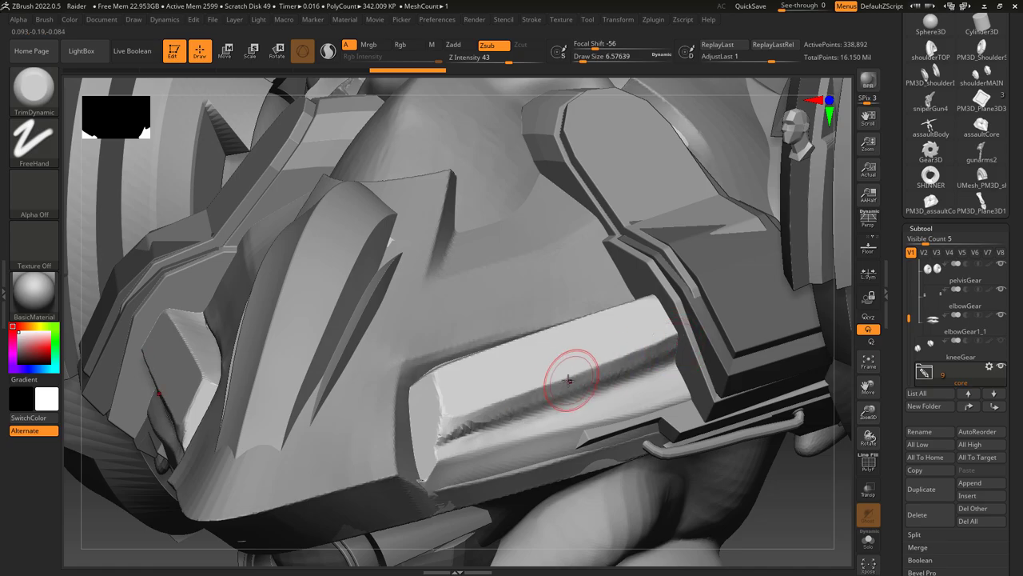
pyautogui.moveTo(568, 381); pyautogui.dragTo(520, 343)
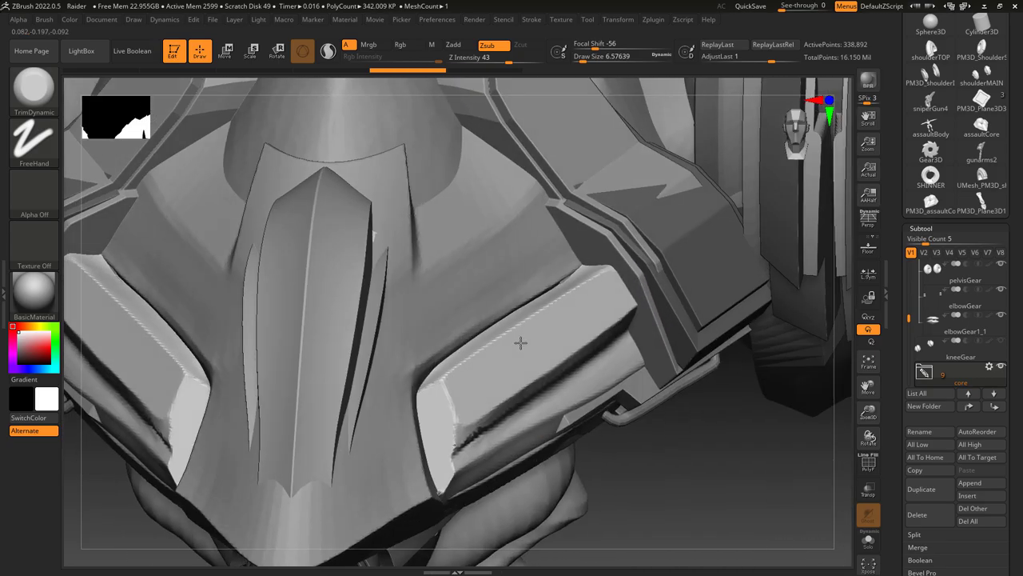